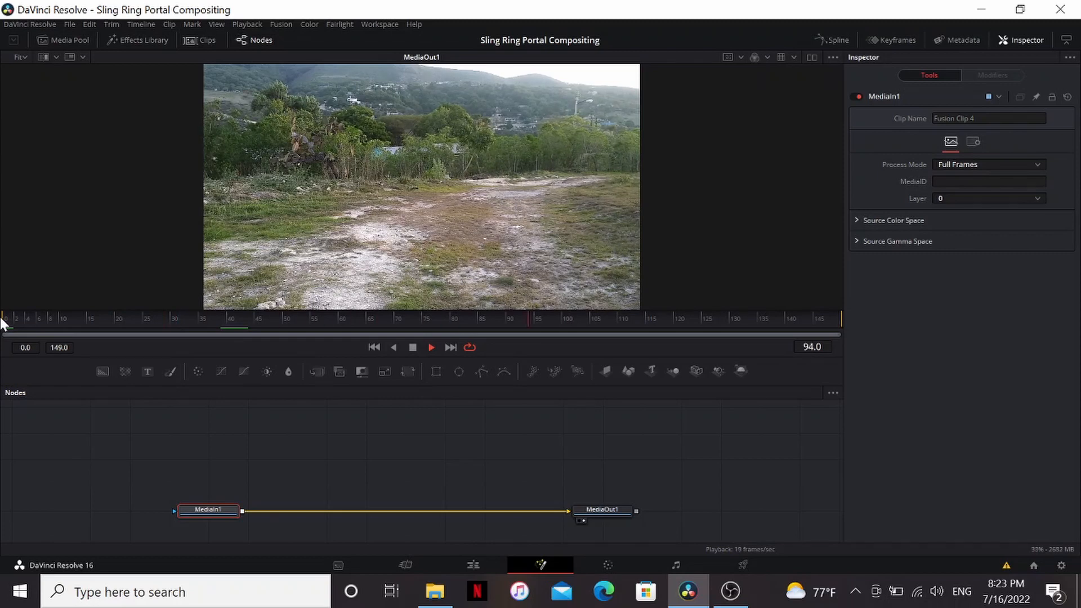
Review early frames of the field footage and bring the portal clip in as MediaIn2
left_click(432, 347)
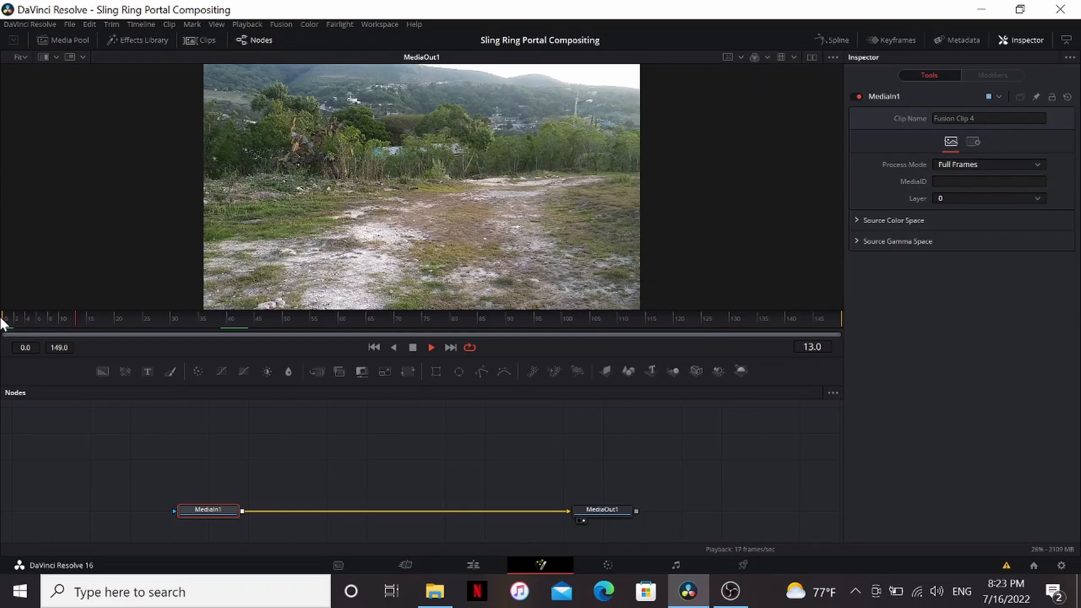
left_click(430, 347)
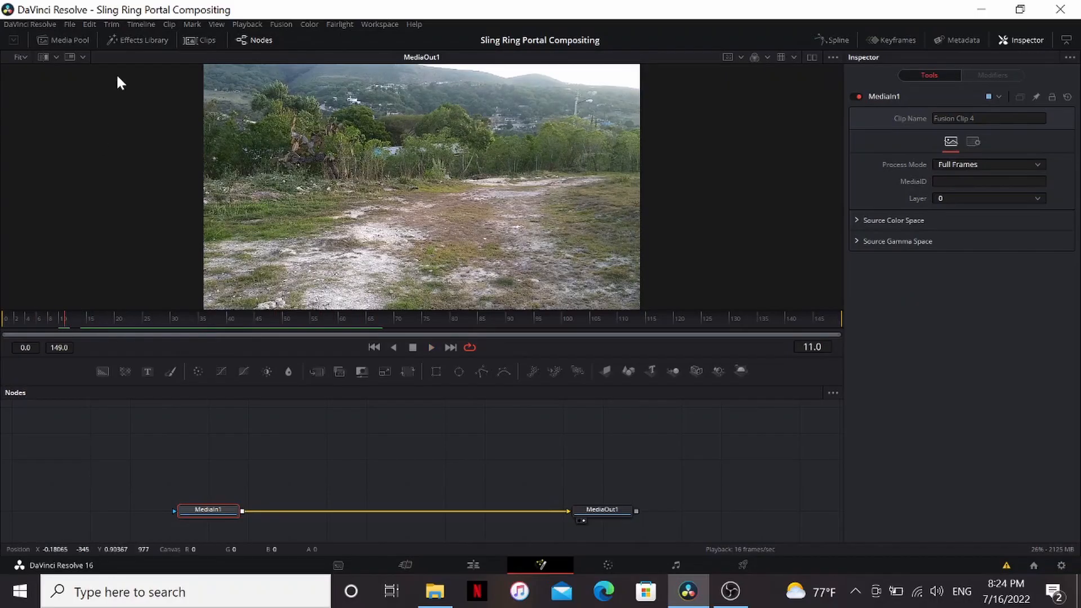
left_click(63, 41)
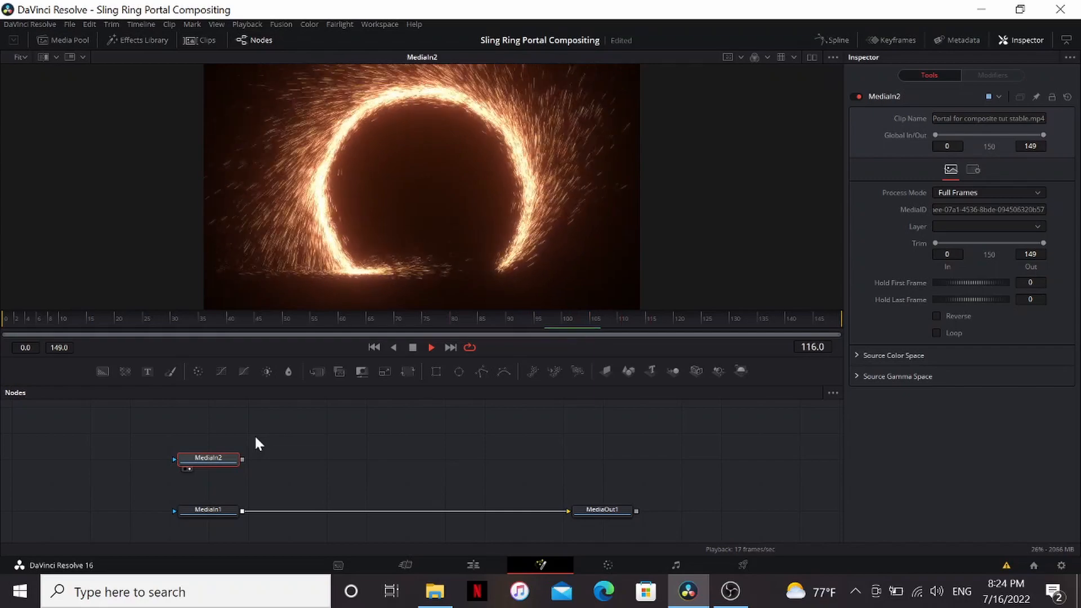
Rename the portal clip node to 'Portal' and the field footage node to 'BG'
double_click(207, 458)
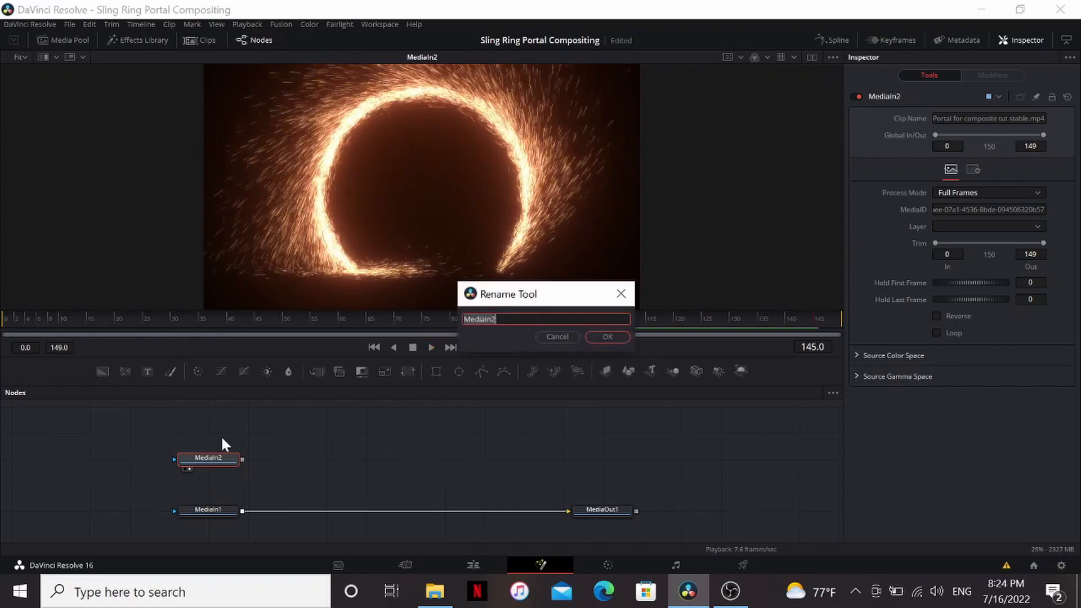
type("Portal")
type("B")
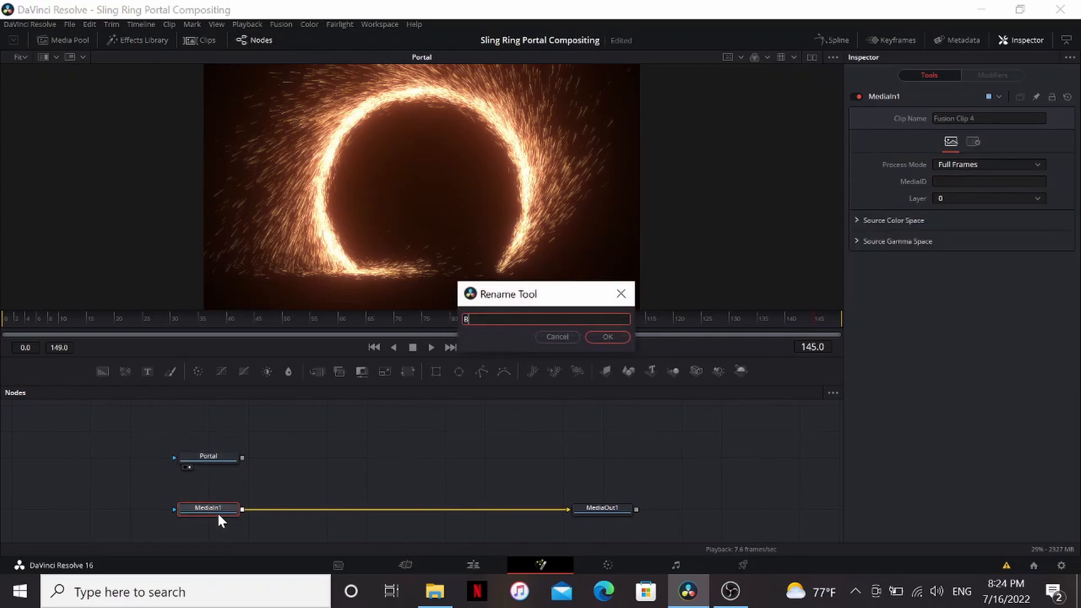
left_click(606, 337)
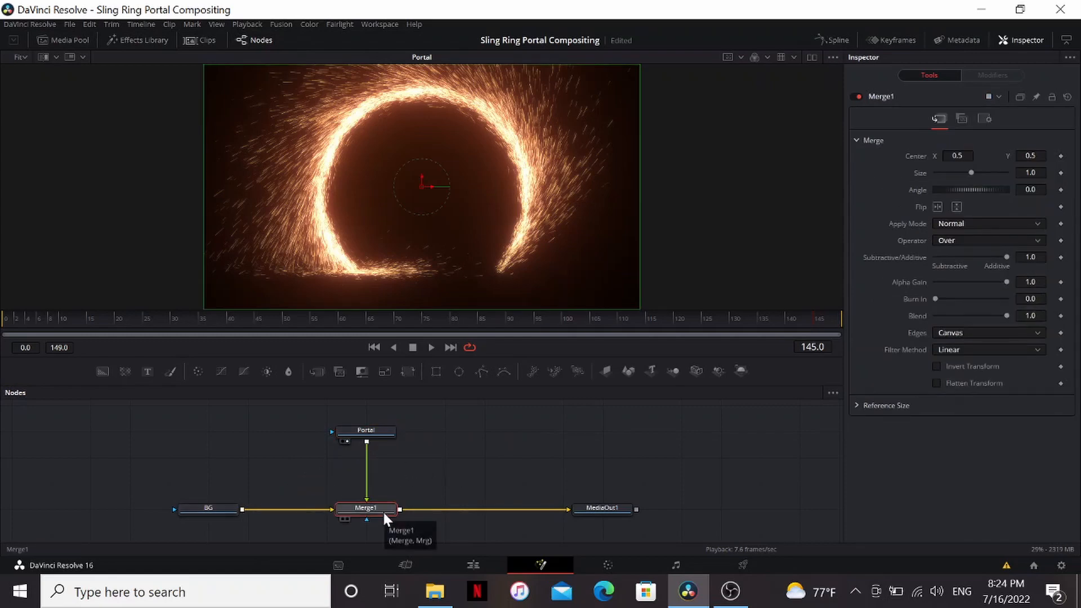
Merge Portal over BG with Apply Mode set to Screen and inspect the Portal clip
left_click(988, 223)
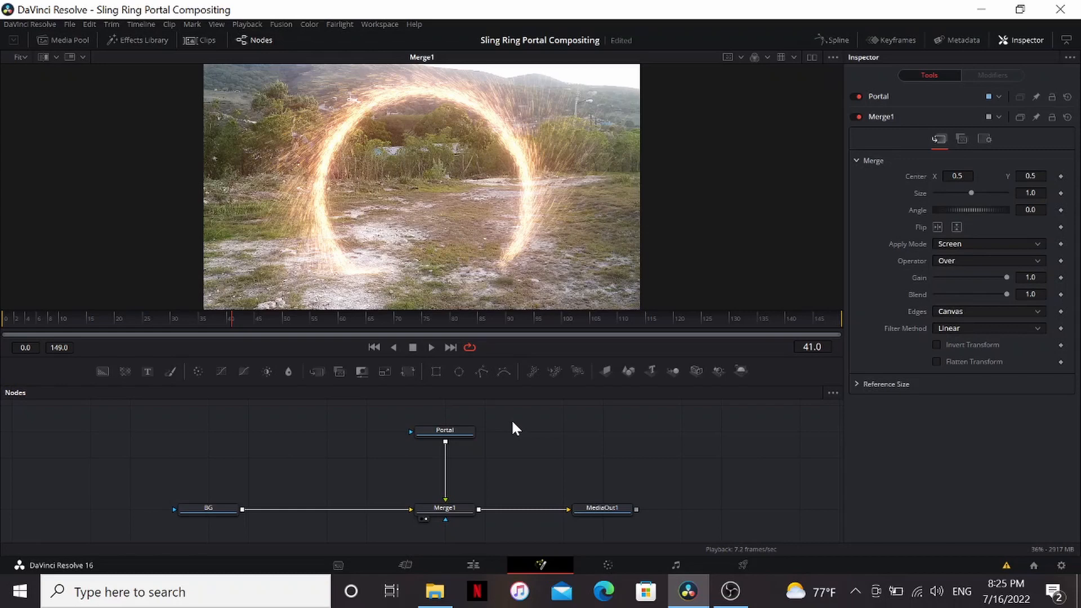
left_click(444, 430)
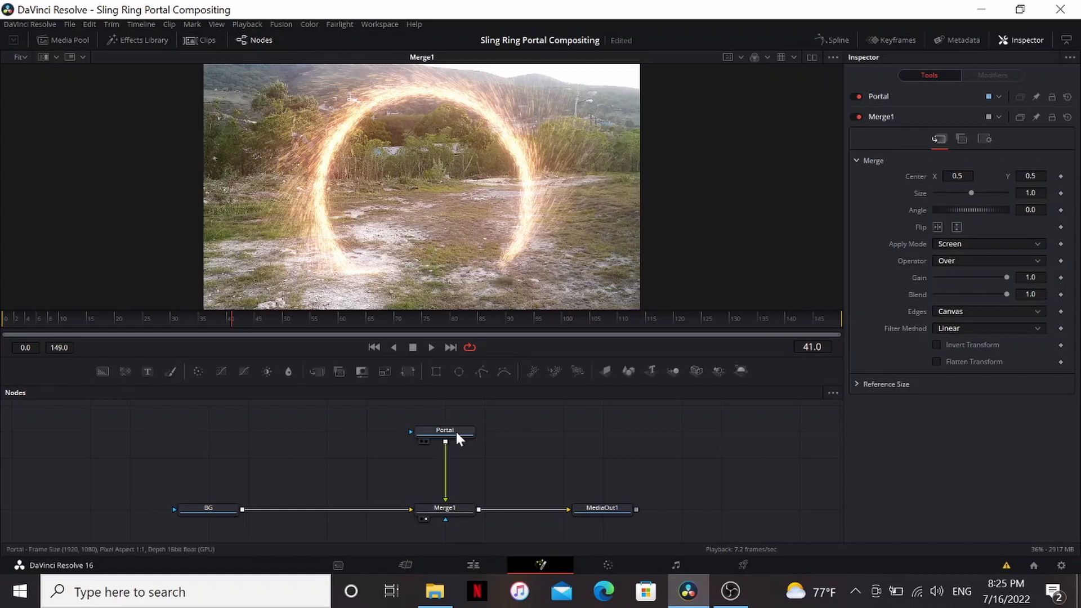
left_click(445, 431)
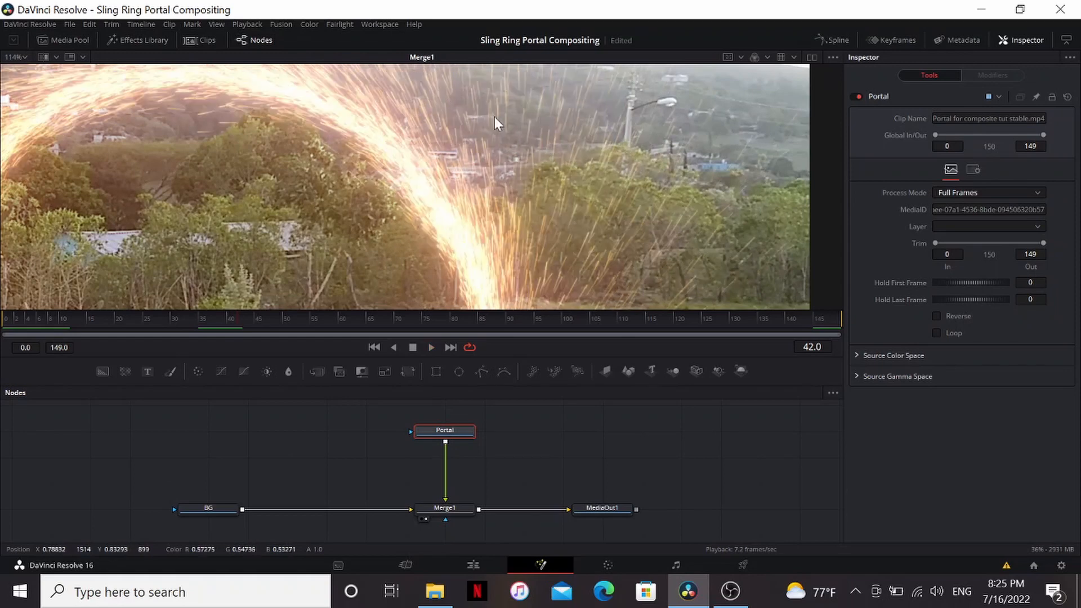
mouse_move(602, 90)
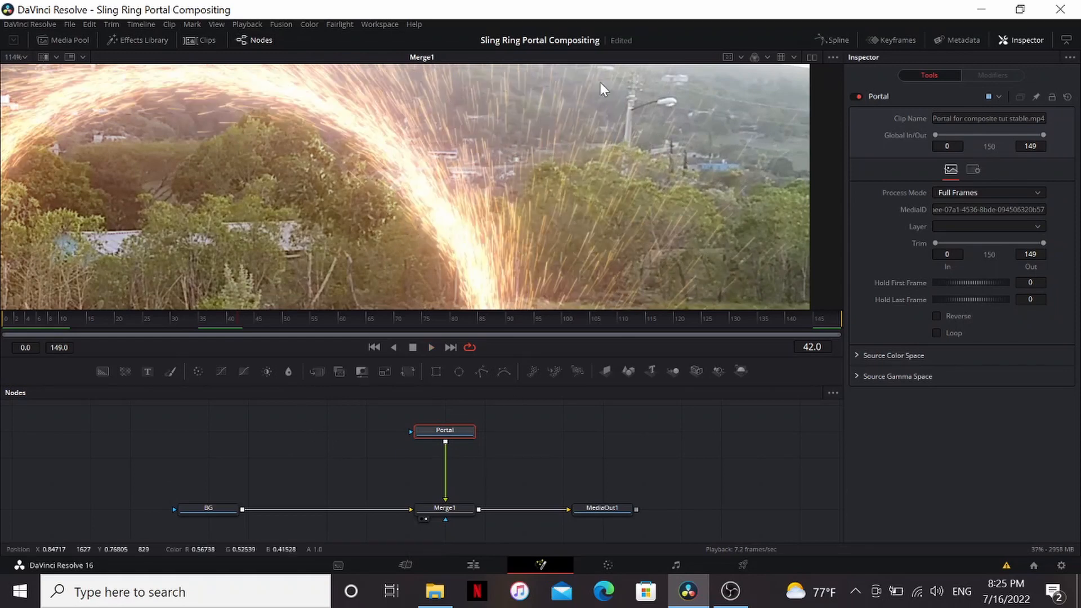
mouse_move(465, 454)
type("shar")
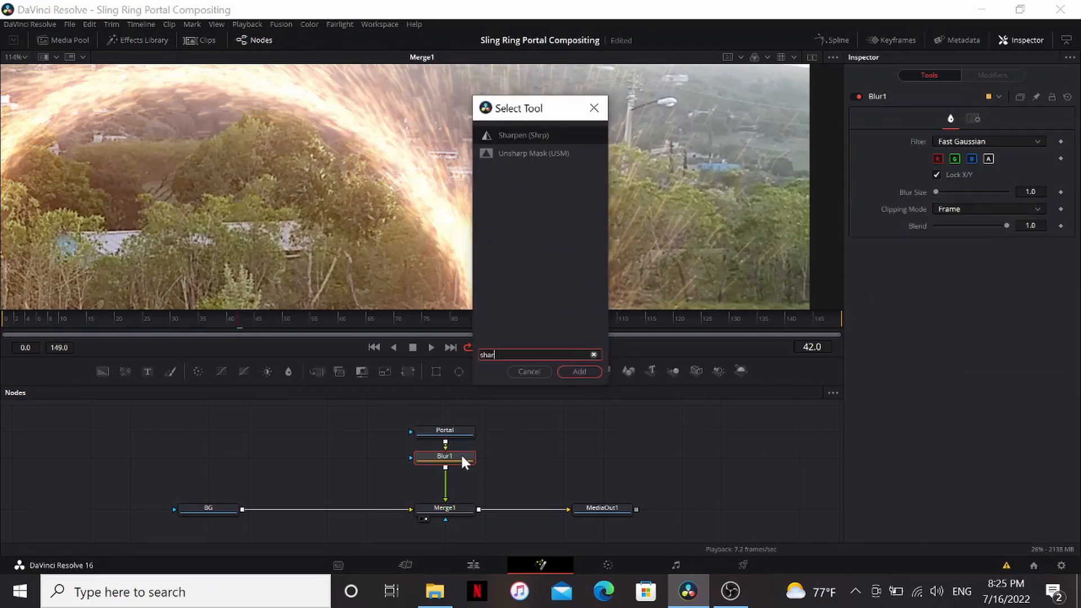
Add a Sharpen node between Blur1 and Merge1 on the Portal branch
left_click(579, 372)
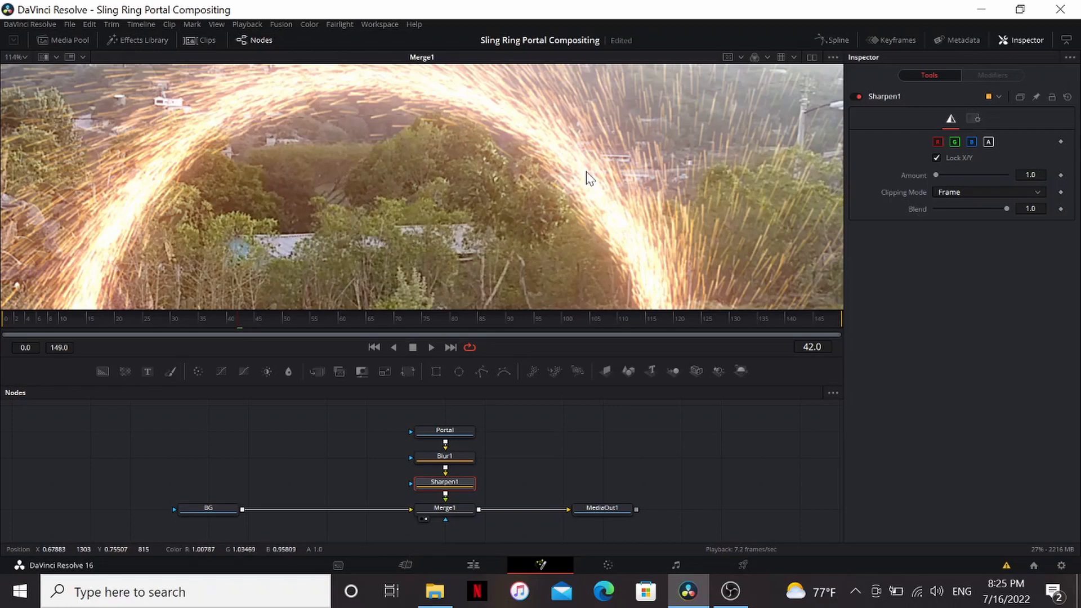
left_click(445, 508)
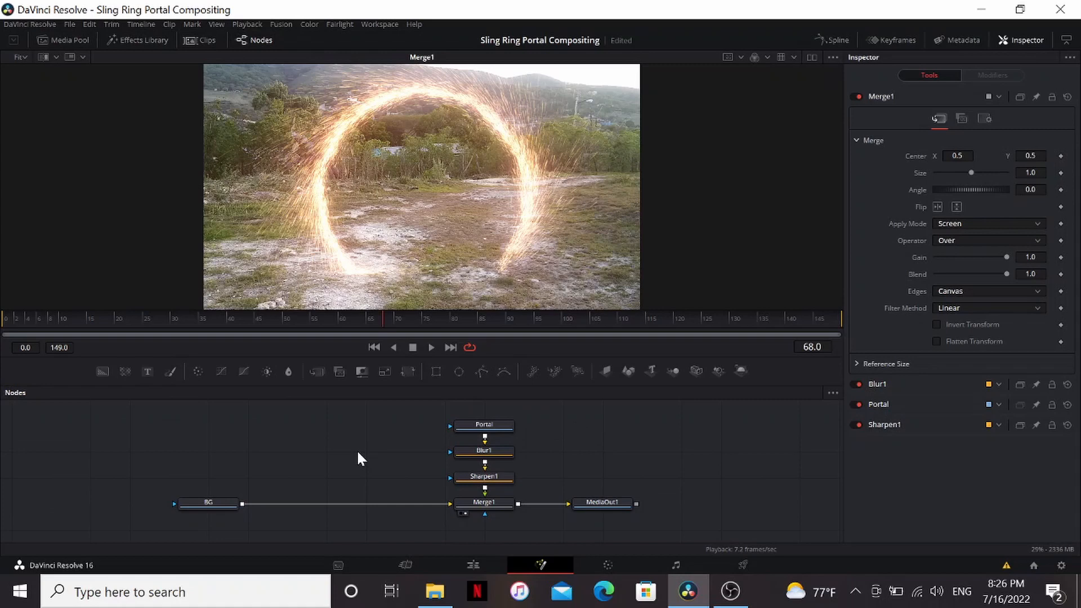
mouse_move(241, 454)
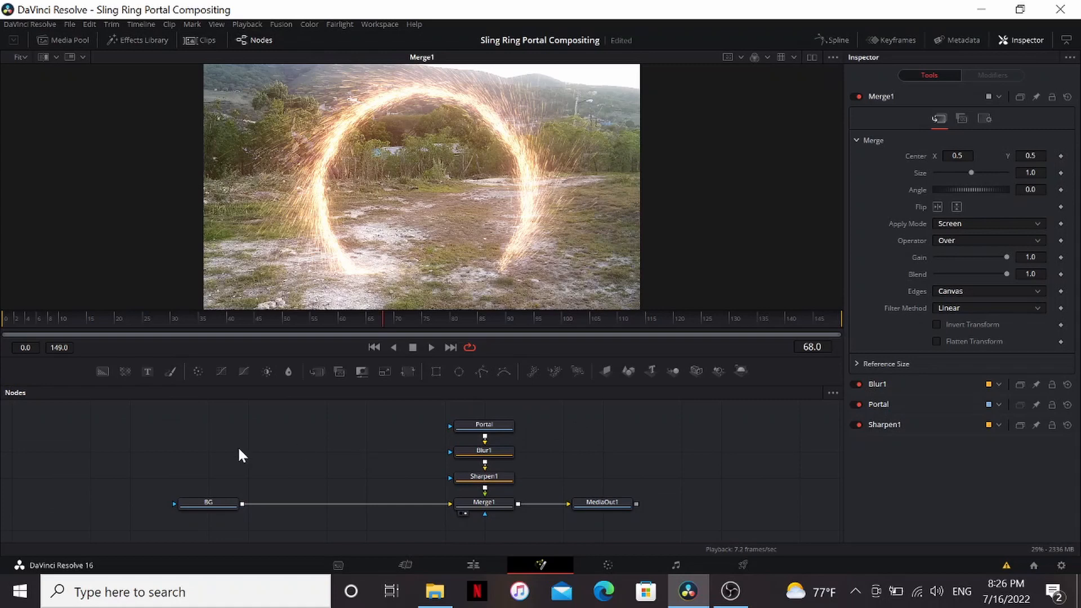
mouse_move(399, 464)
type("bg")
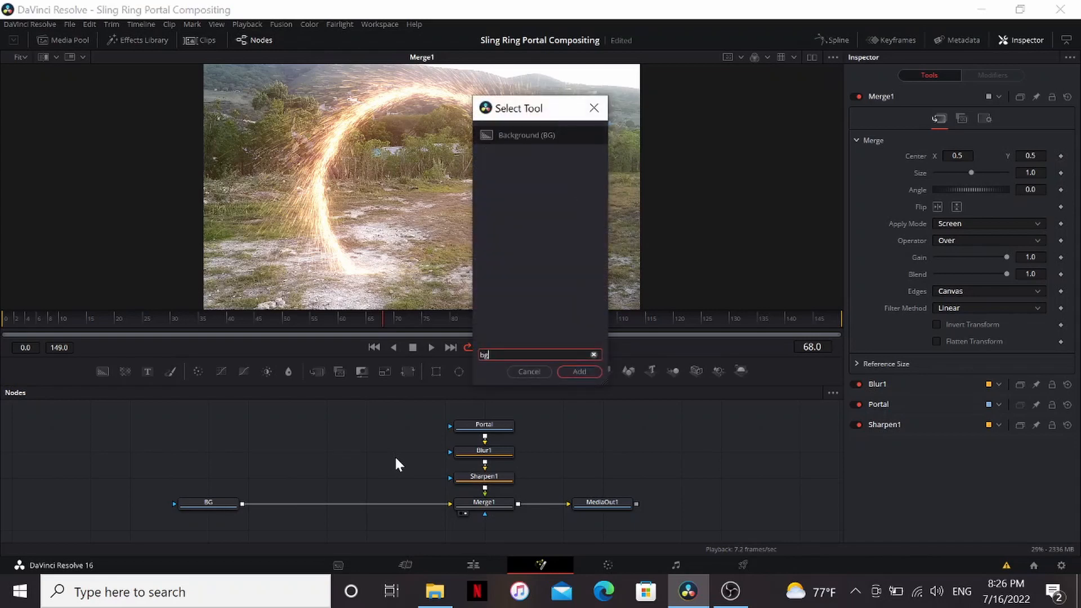
Add a Background node masked by Portal and set its colour to orange
left_click(578, 371)
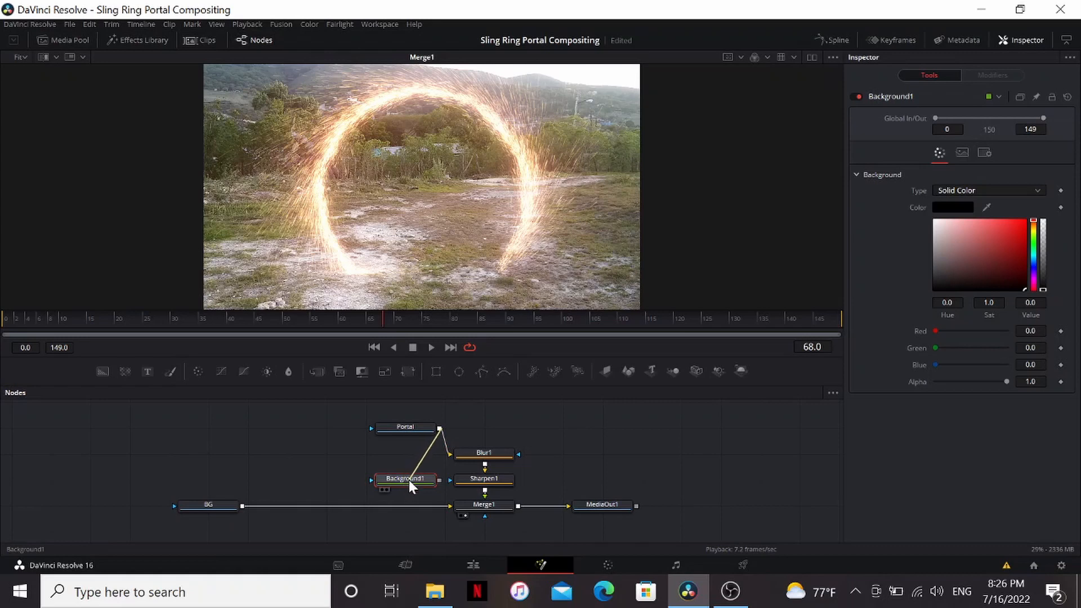
left_click(405, 478)
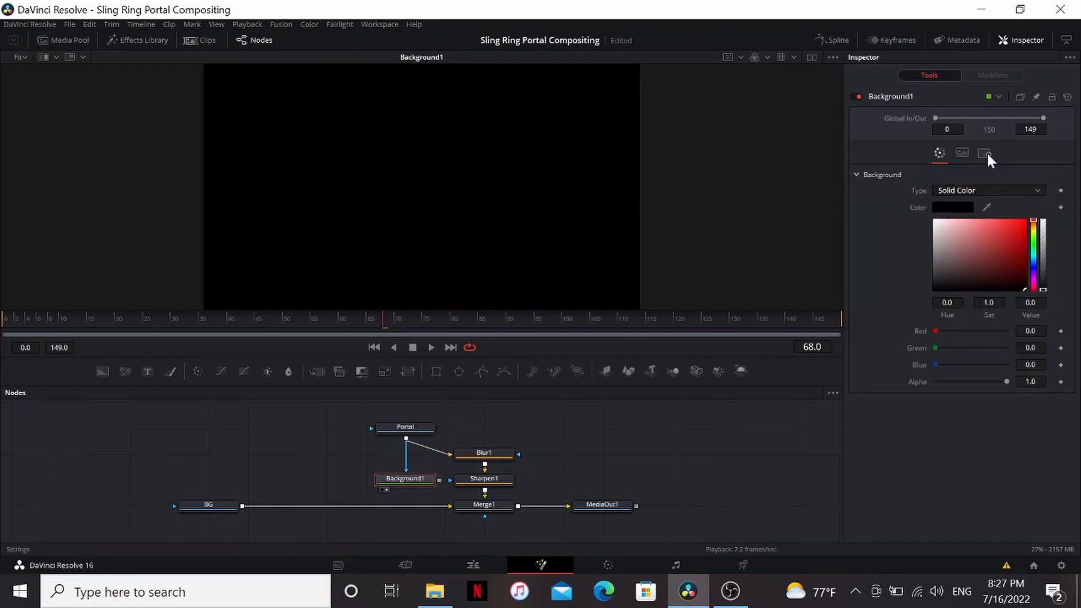
left_click(984, 152)
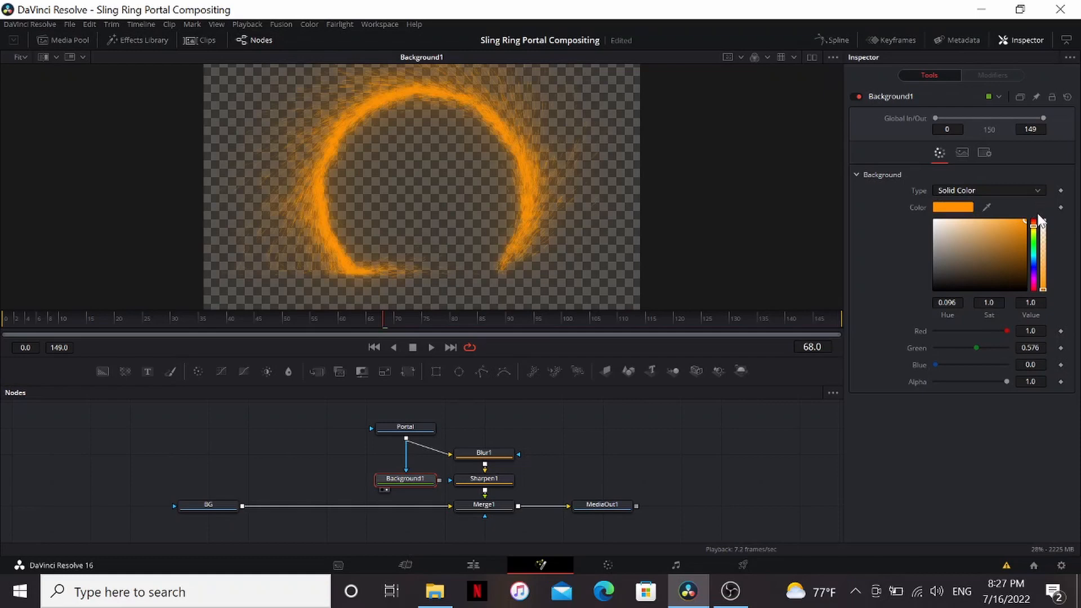
Merge the orange portal layer over BG and toggle the glow merge to compare
left_click(406, 504)
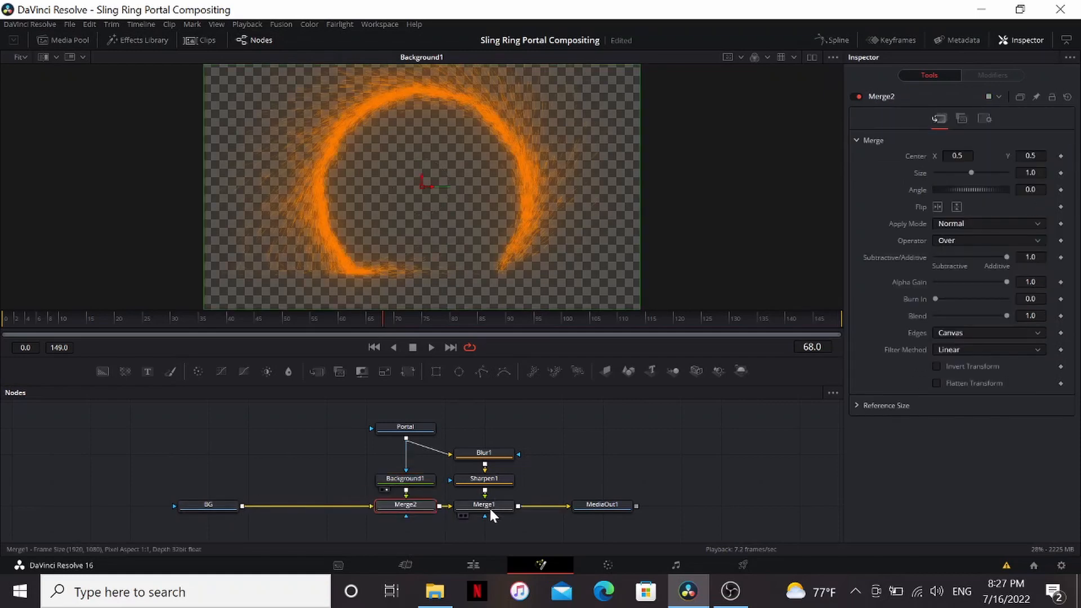
left_click(483, 504)
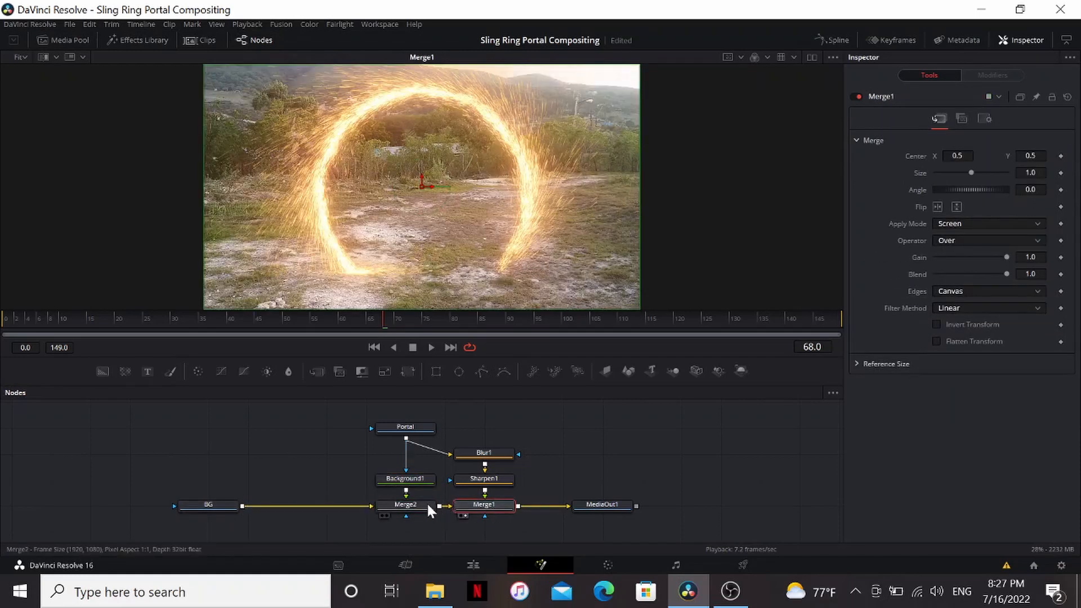
left_click(406, 504)
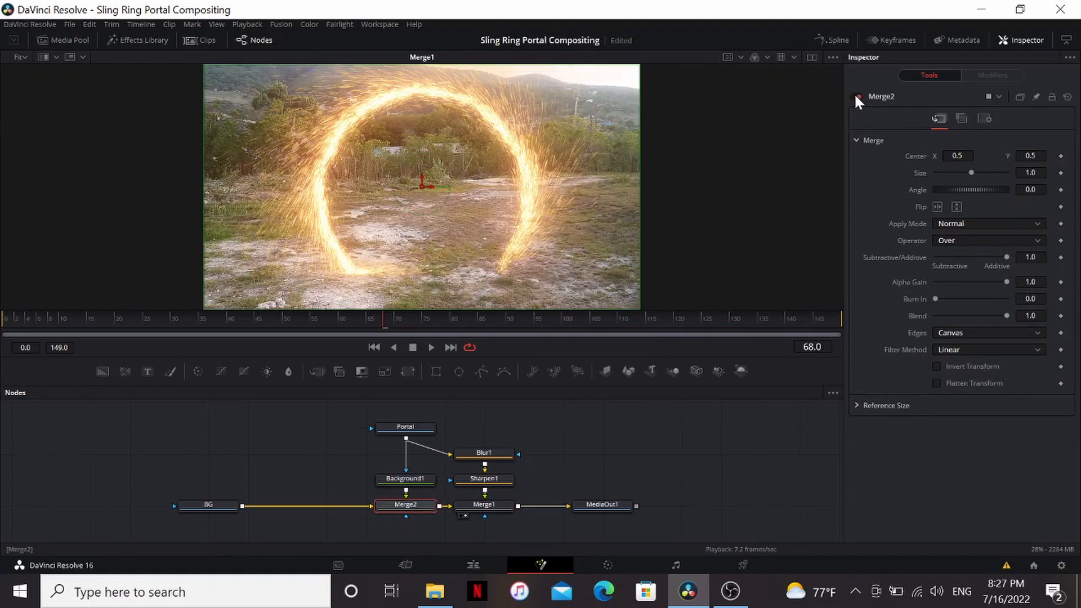
left_click(63, 41)
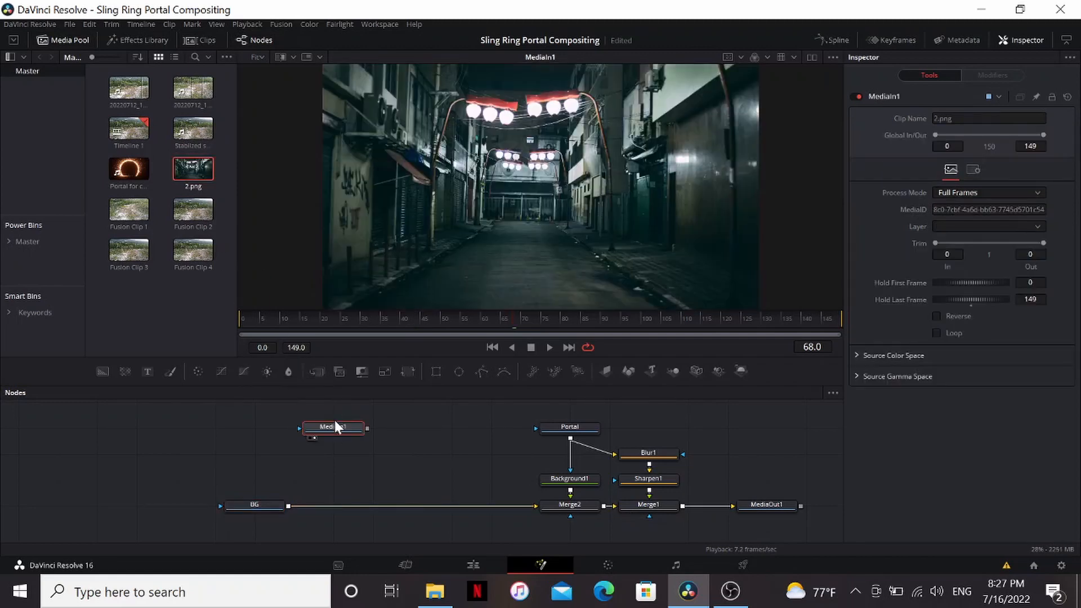
mouse_move(363, 429)
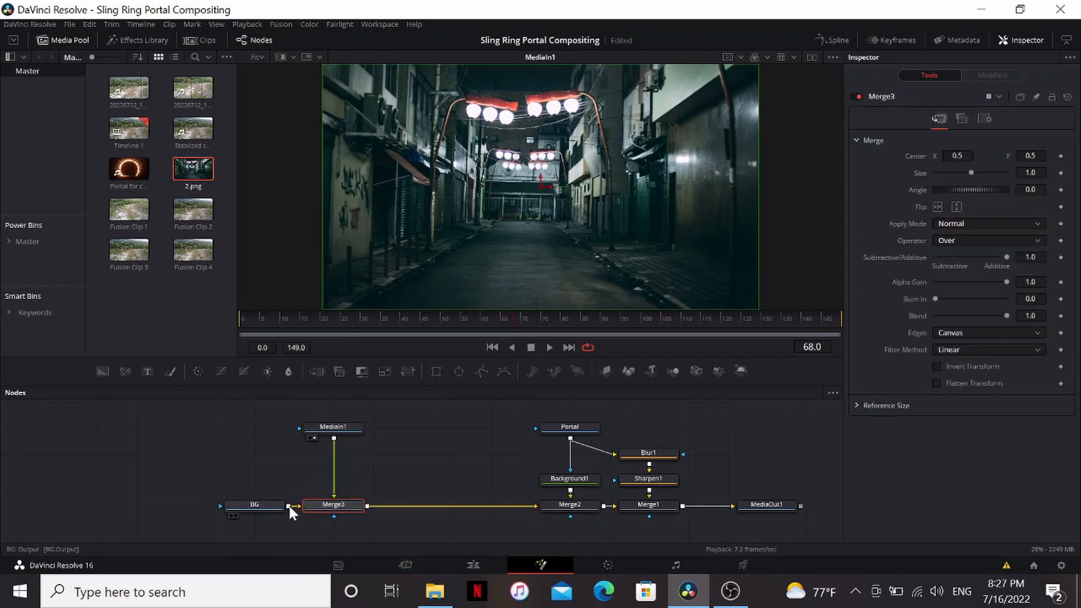
Fit the alley image inside the ring with Transform1 at Size 0.92 and adjusted Center
left_click(647, 504)
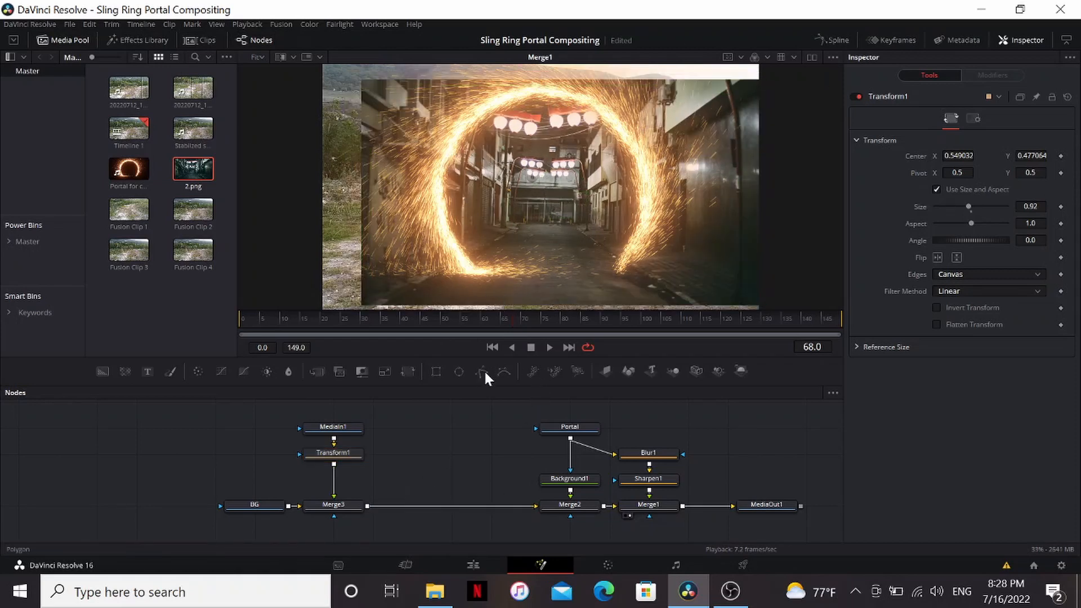
left_click(437, 372)
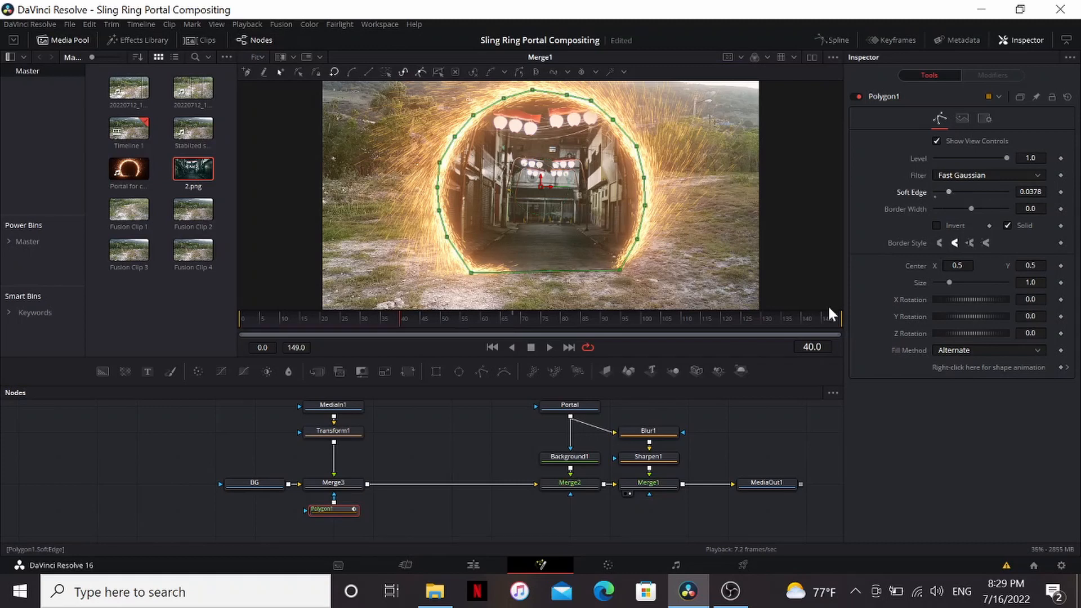
Scrub to the first frames to check the soft-edged polygon mask reveal
left_click(279, 333)
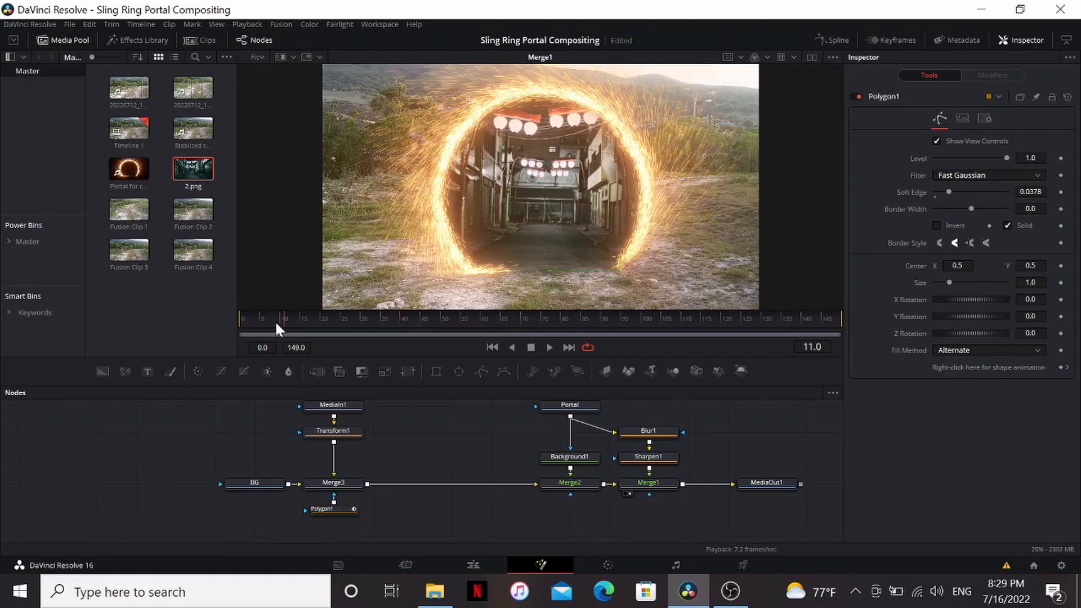
left_click(256, 334)
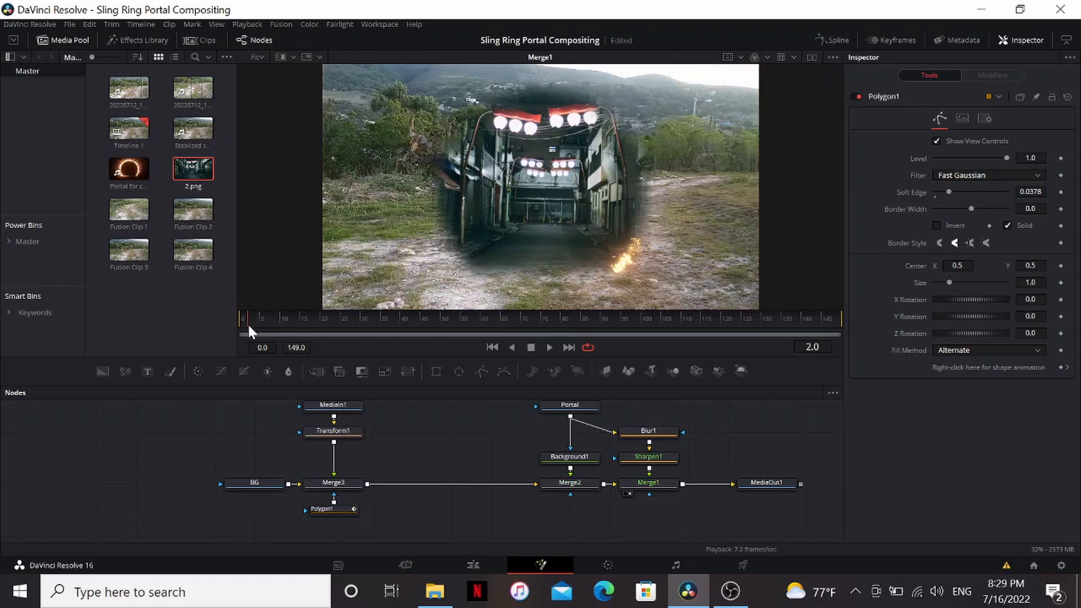
left_click(333, 483)
type("xf")
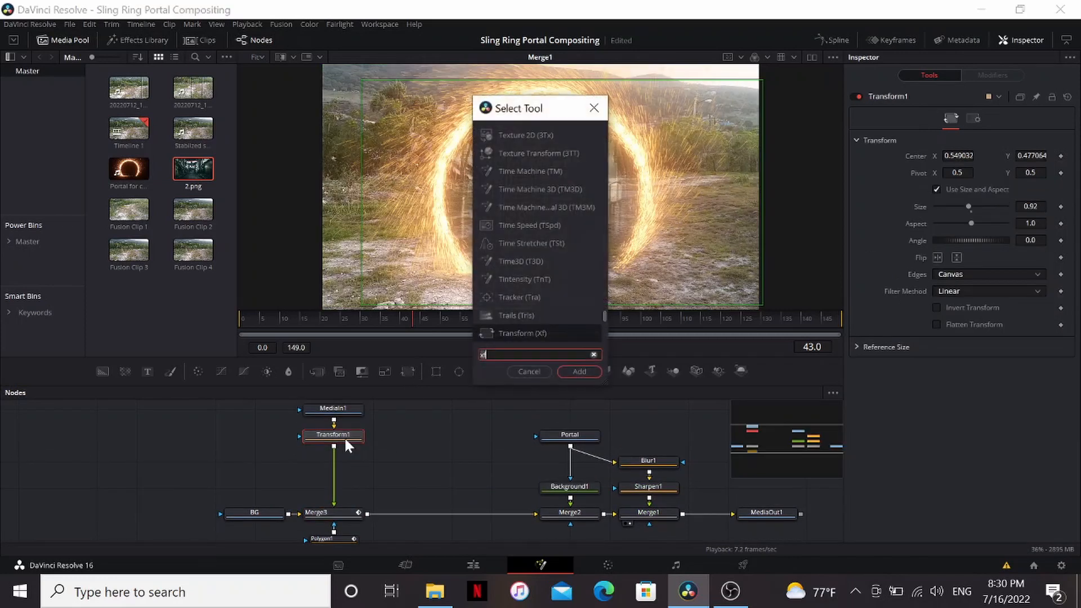
Add a Vortex and a Blur of about 7.68 after Transform1, then review at frame 50
left_click(579, 371)
type("vor")
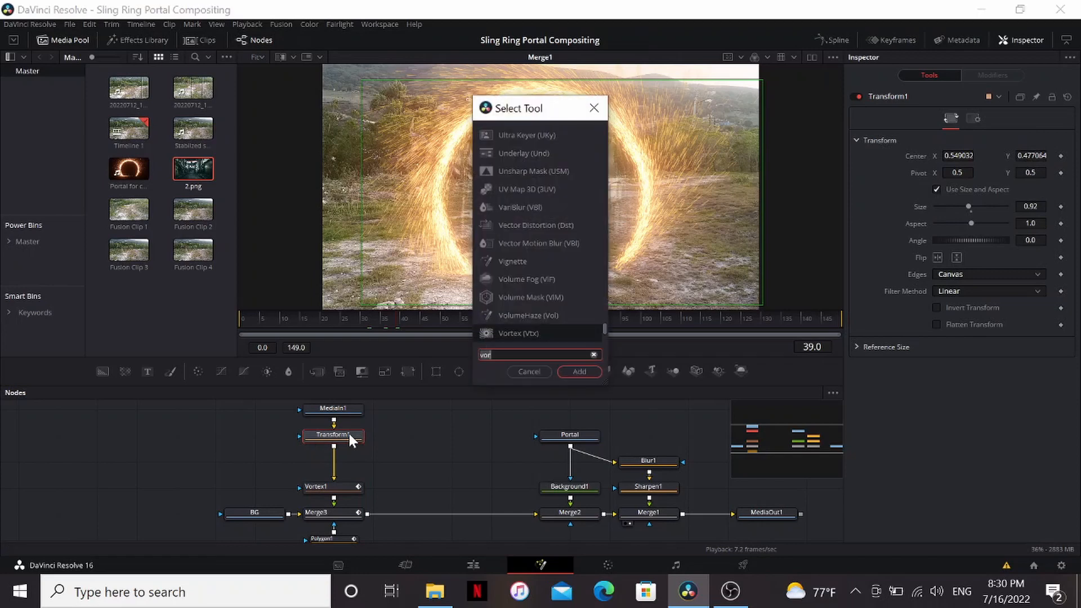
left_click(579, 372)
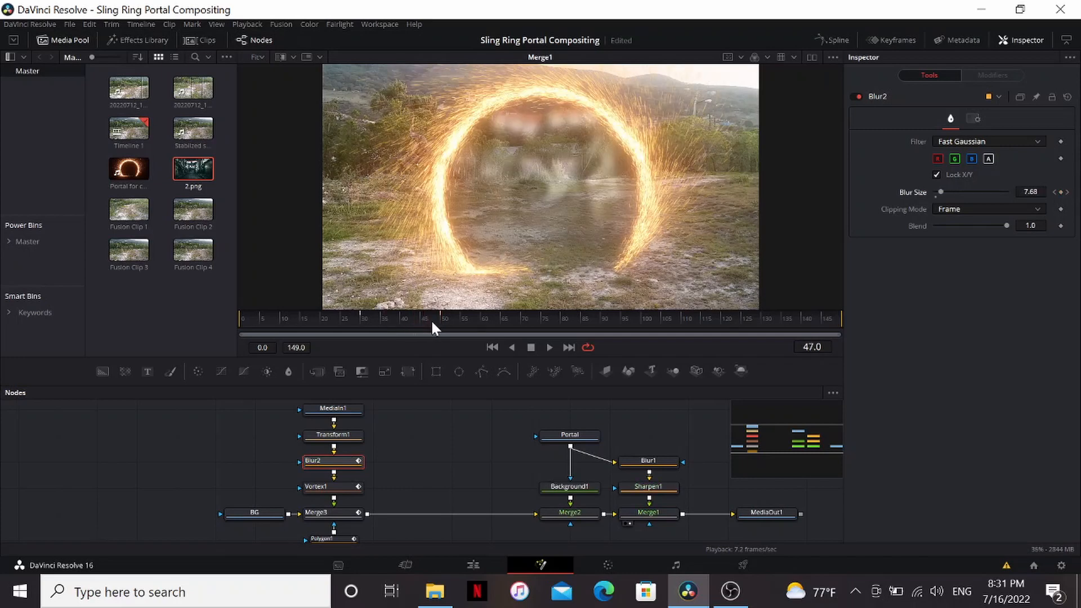
left_click(647, 508)
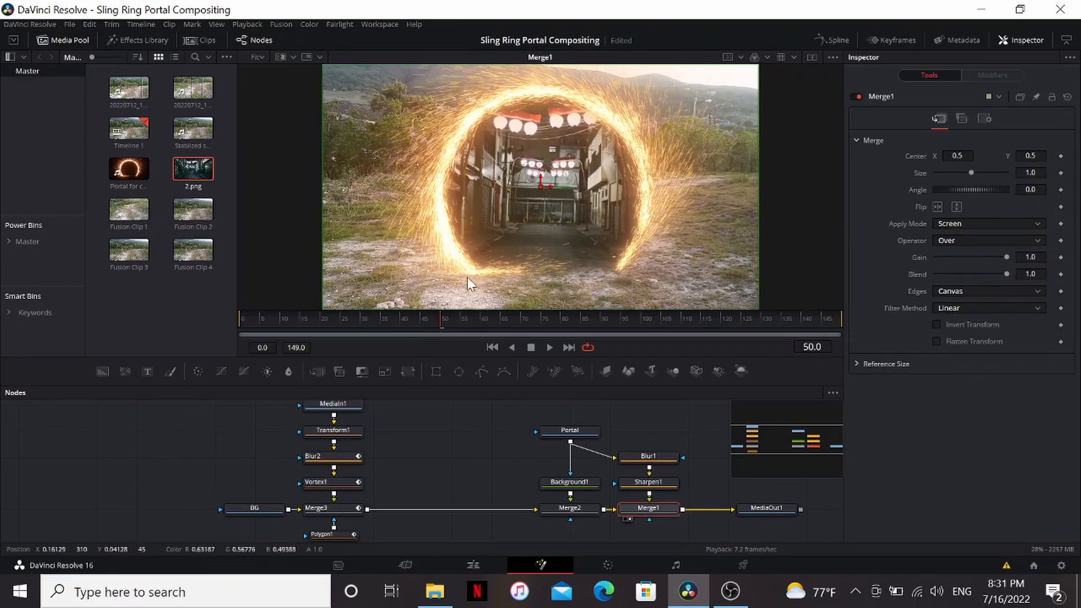
mouse_move(516, 287)
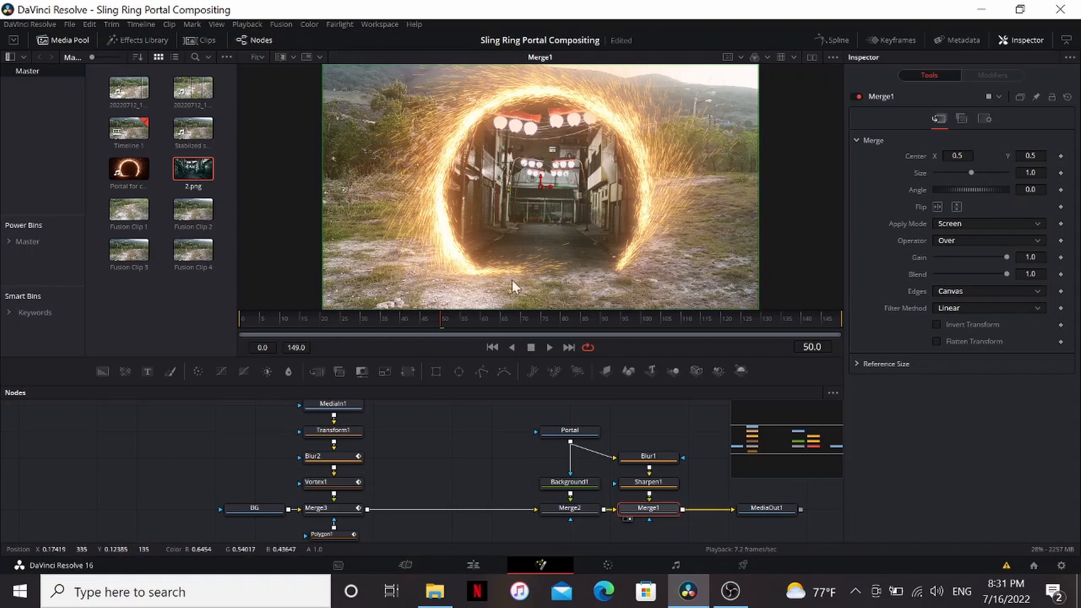
mouse_move(503, 279)
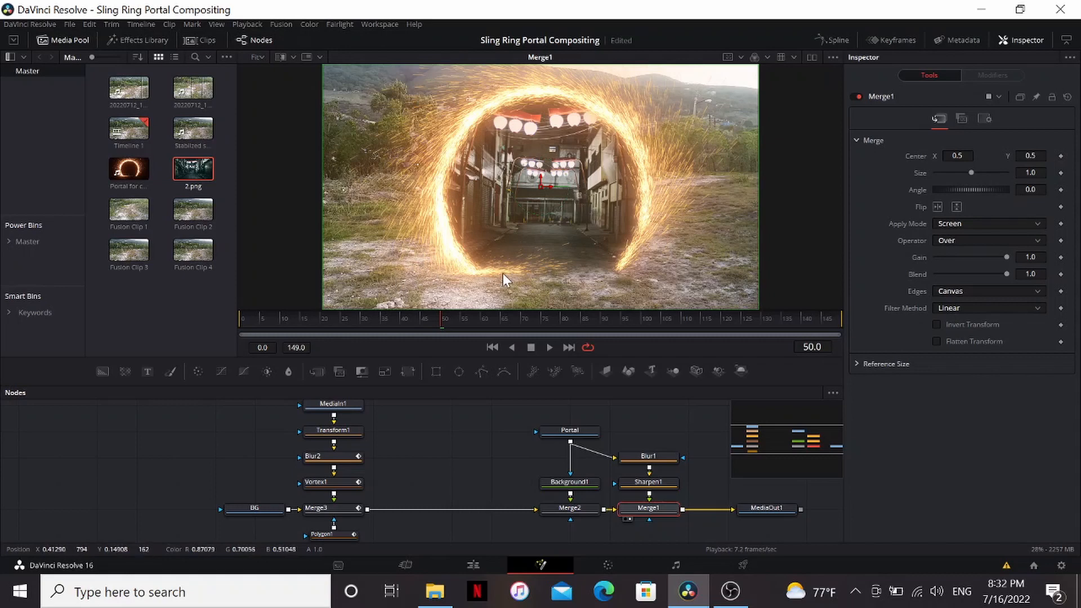
Duplicate the Portal loader as Portal_1 and shape its Rectangle mask into a low, wide strip
left_click(569, 429)
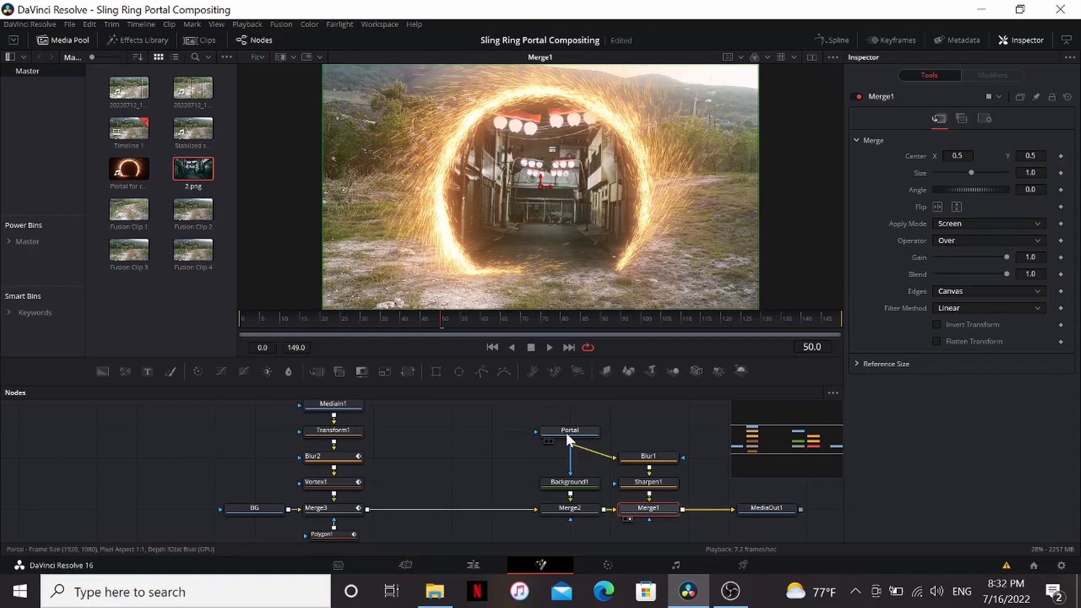
left_click(412, 431)
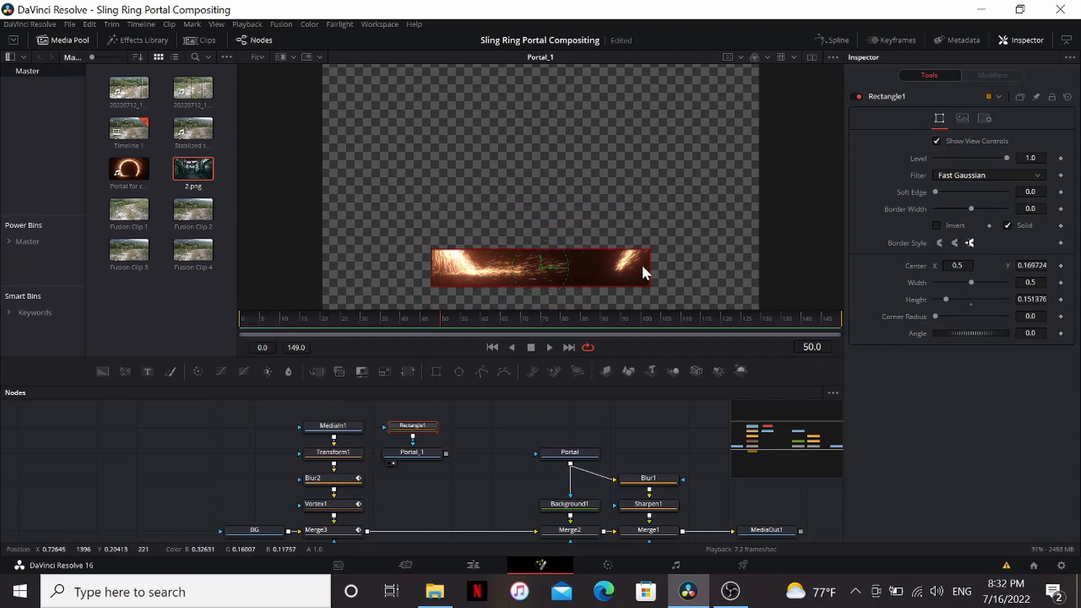
left_click(490, 452)
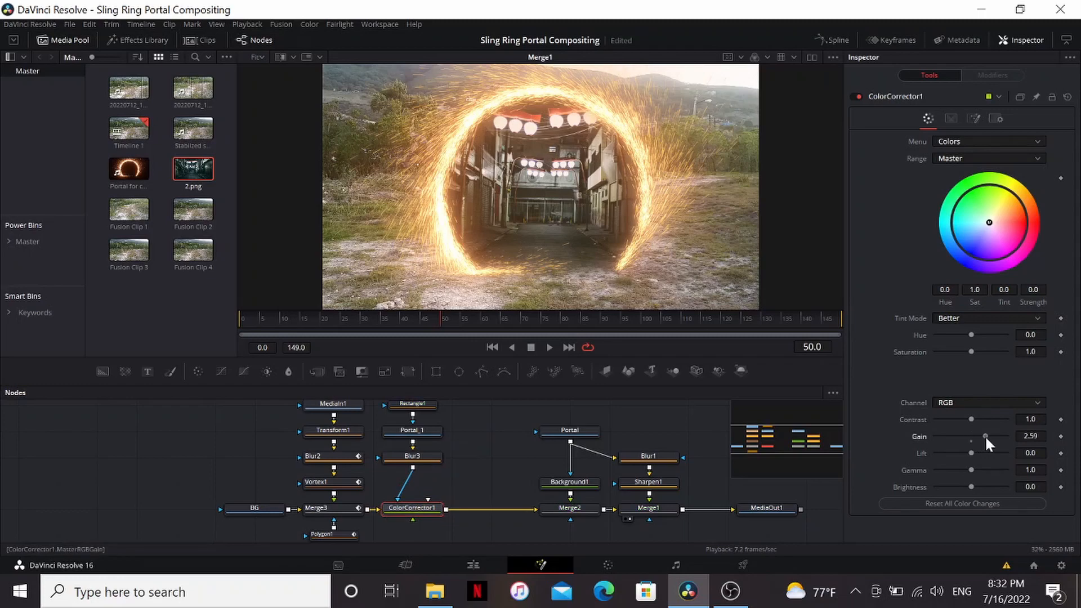
Compare the blurred glow strip with the correction and set ColorCorrector1's mask channel to Luminance
left_click(412, 456)
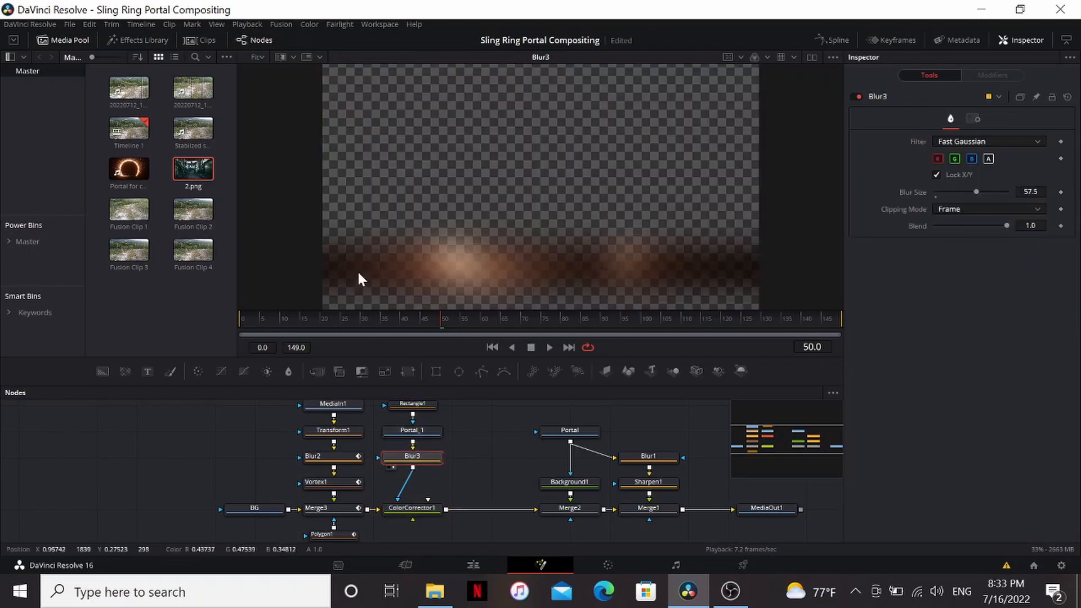
left_click(412, 508)
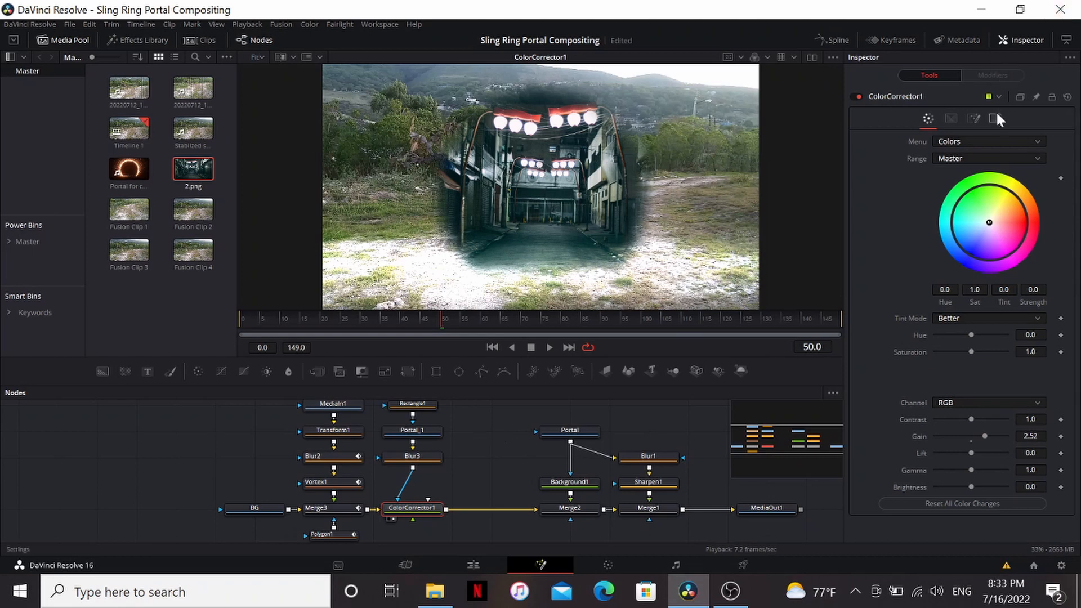
left_click(997, 118)
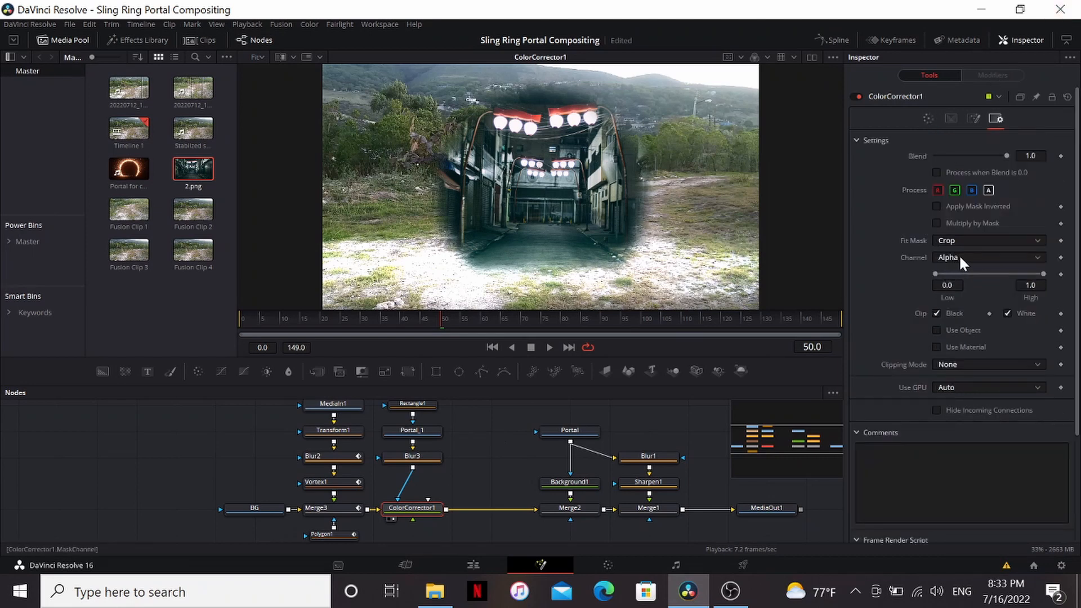
left_click(987, 257)
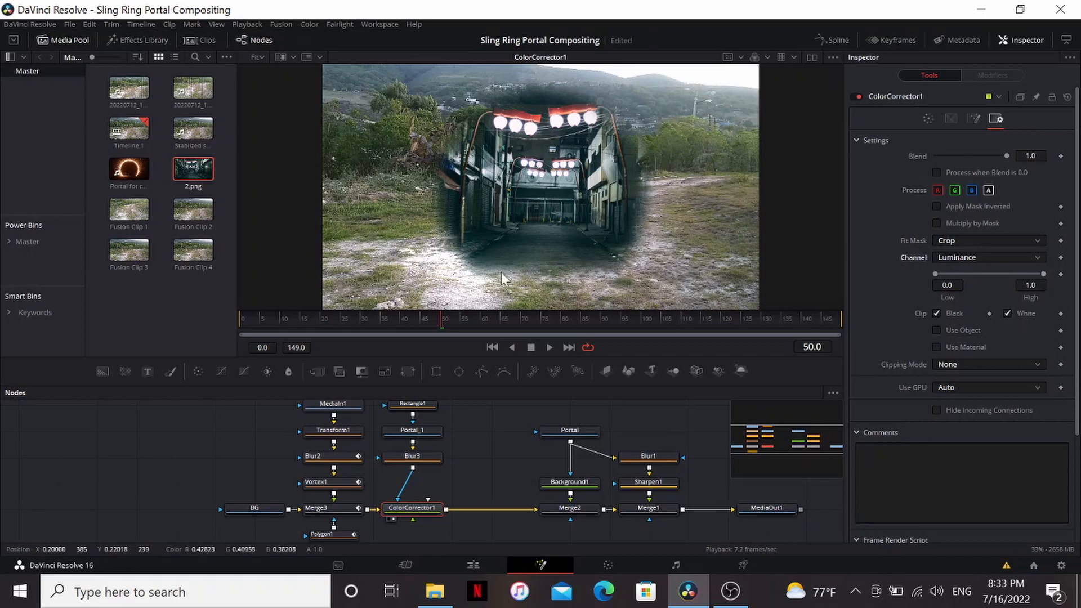
Fine-tune the luminance mask range with High around 0.689
left_click(412, 456)
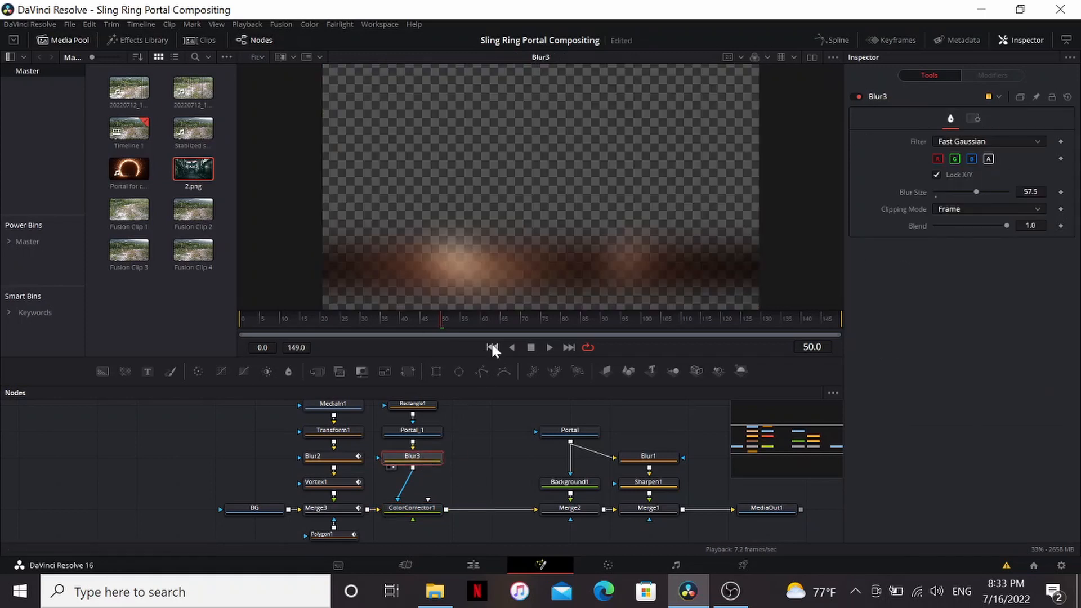
left_click(412, 508)
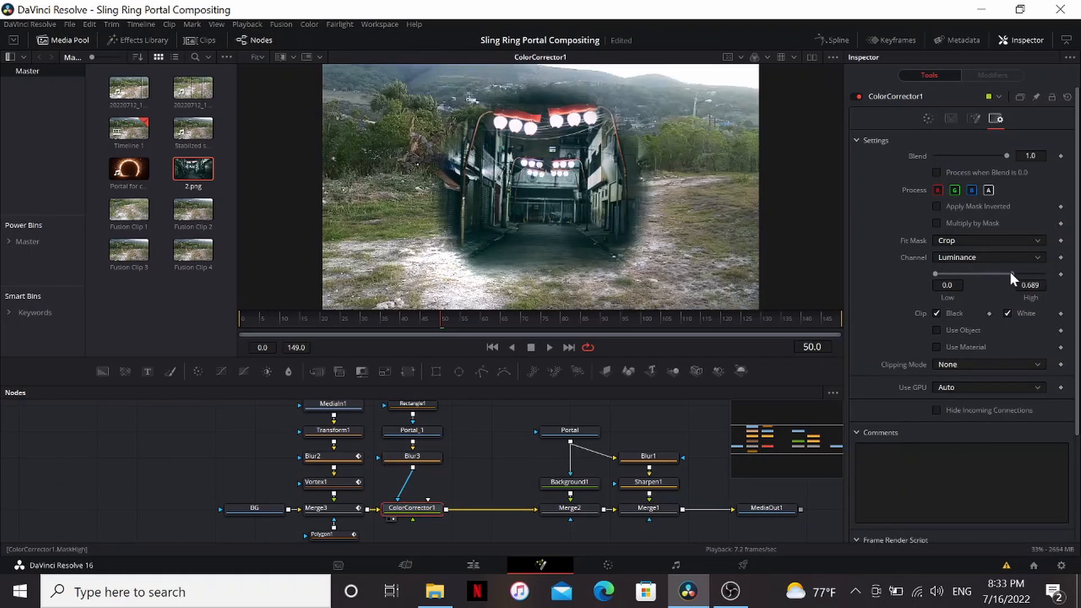
left_click(929, 118)
type("dsp")
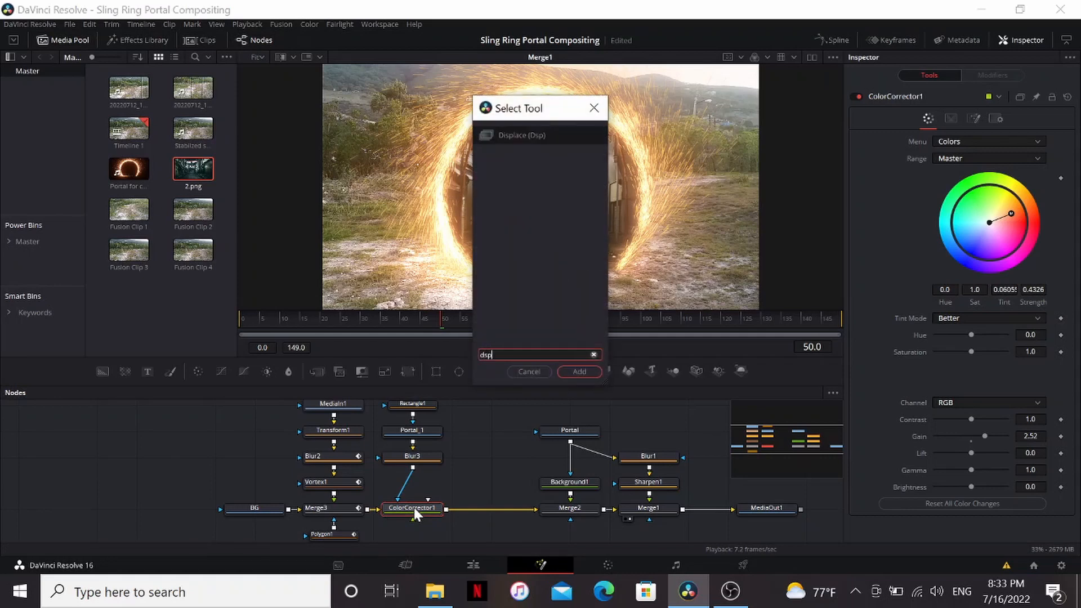
Add a Displace node after ColorCorrector1 for radial heat-haze refraction
left_click(579, 371)
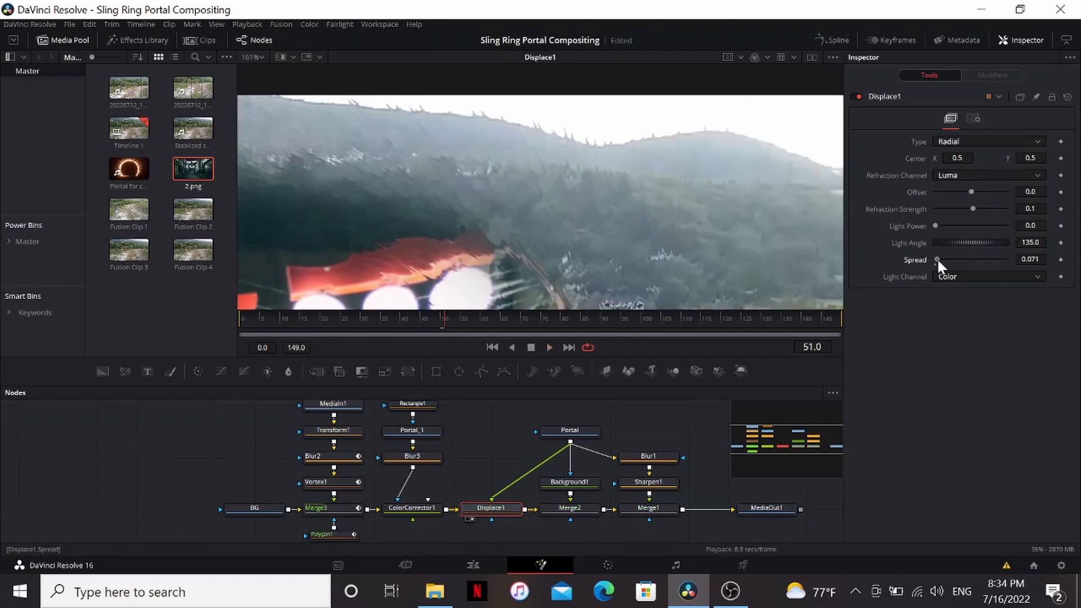
mouse_move(674, 199)
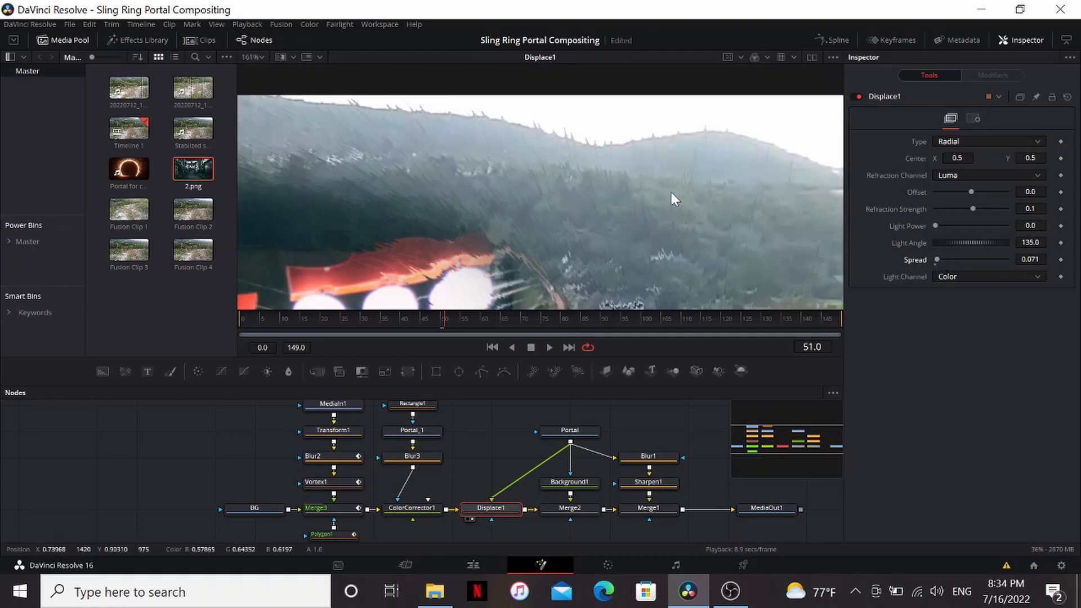
mouse_move(706, 215)
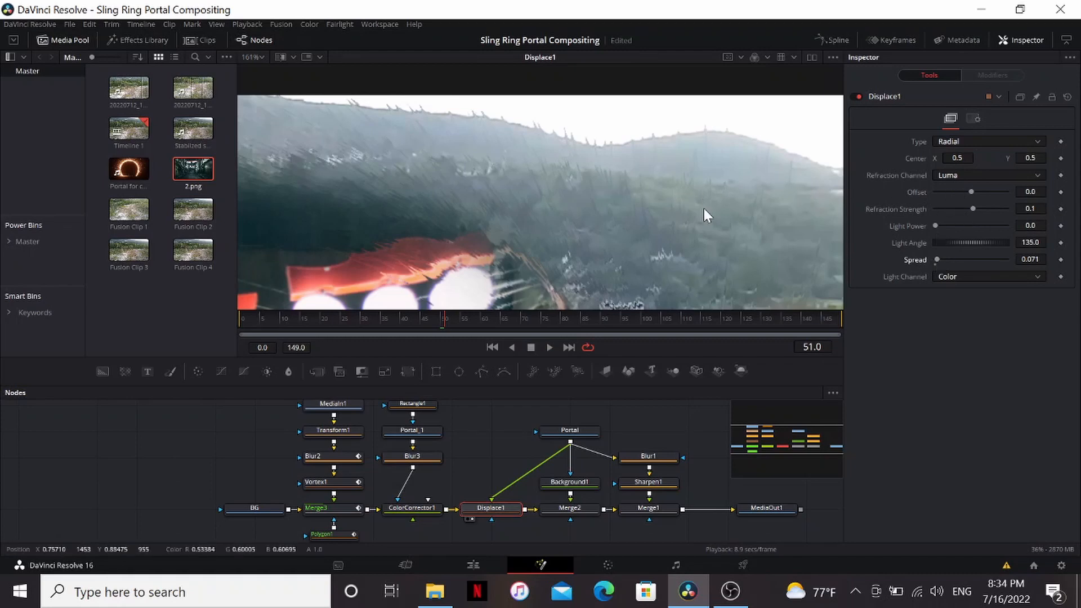